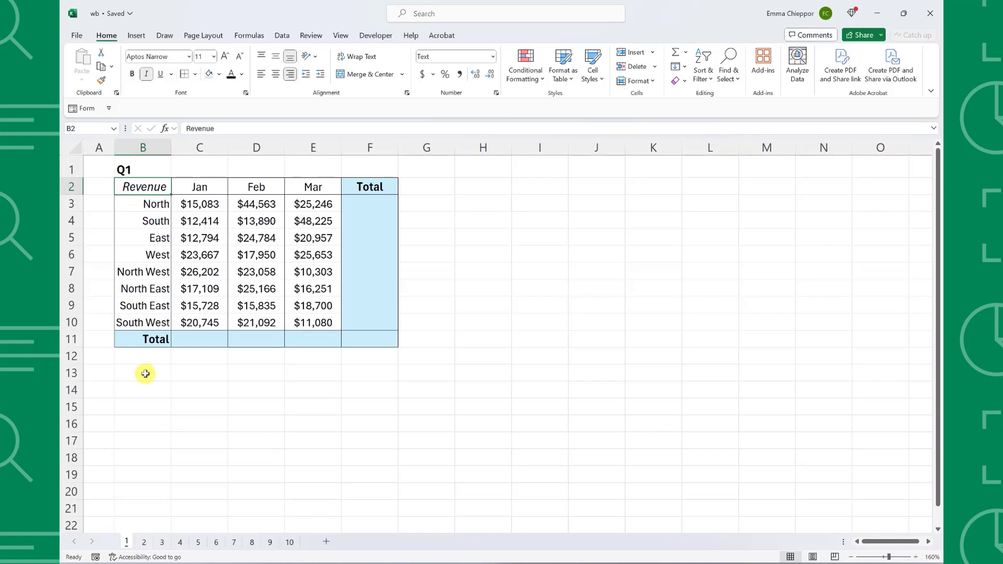
- Sum January revenue (C3:C10), then AutoSum all region and month totals, reaching $506,494
click(200, 339)
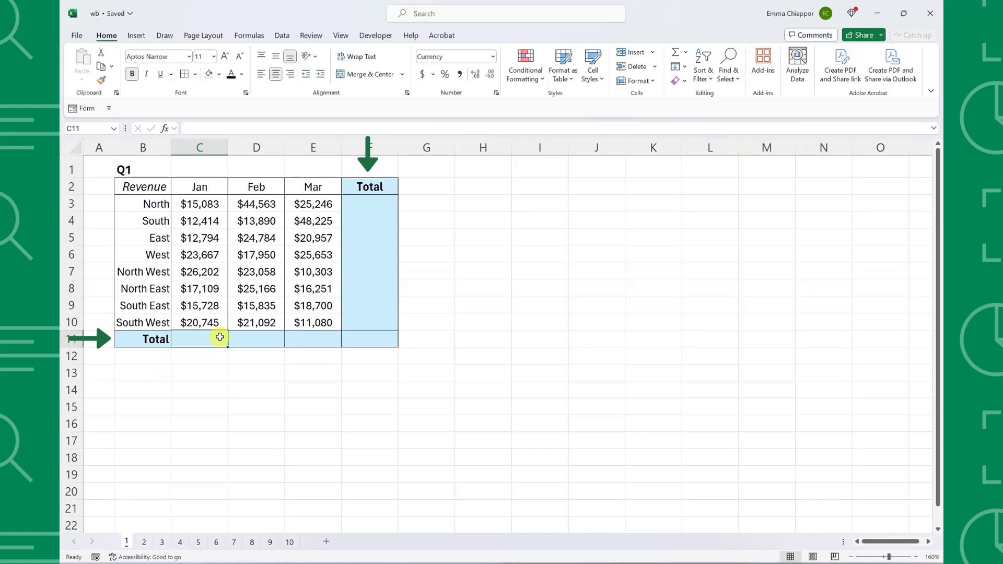
text(=SUM()
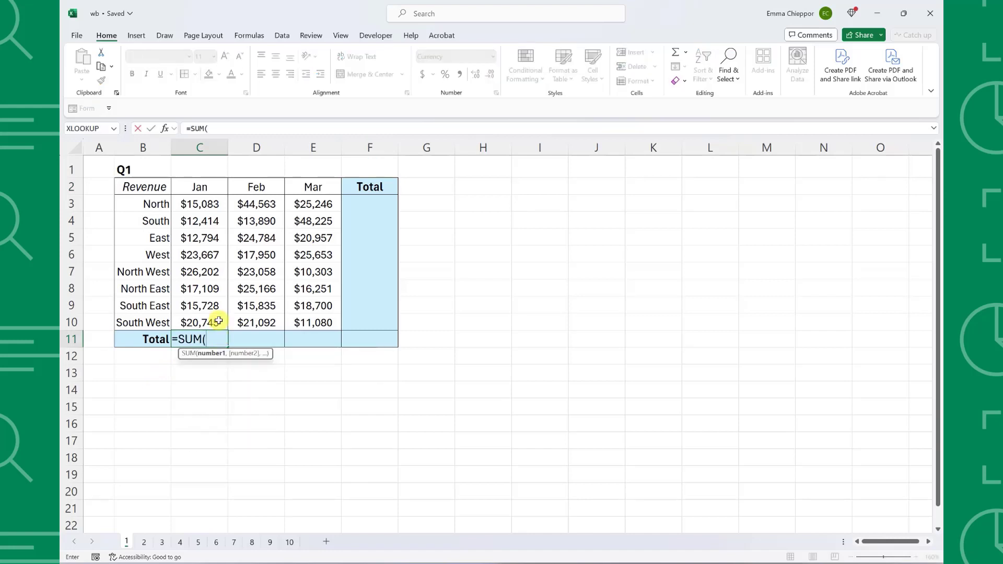
drag(199, 204, 199, 305)
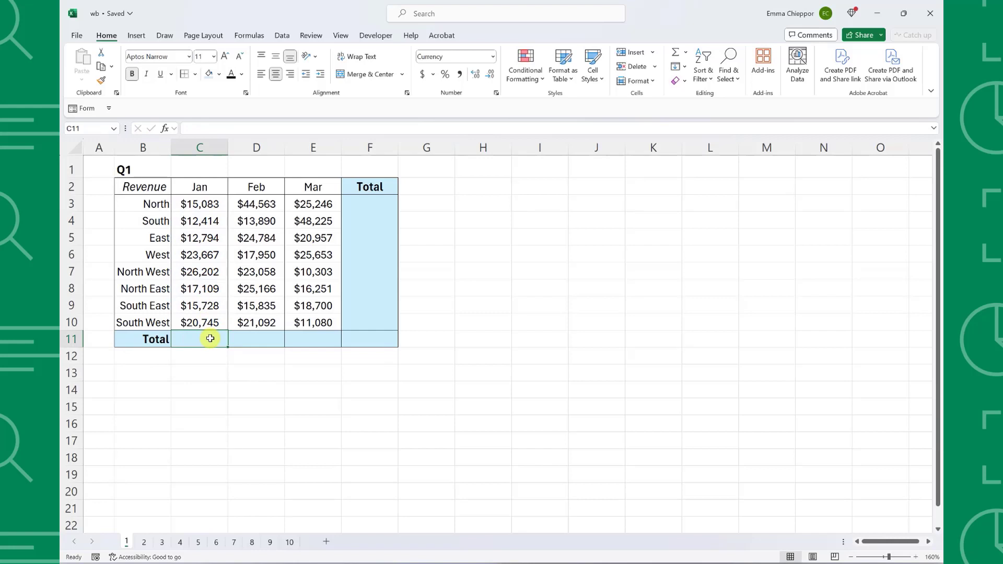
text(=SUM(C3:C10))
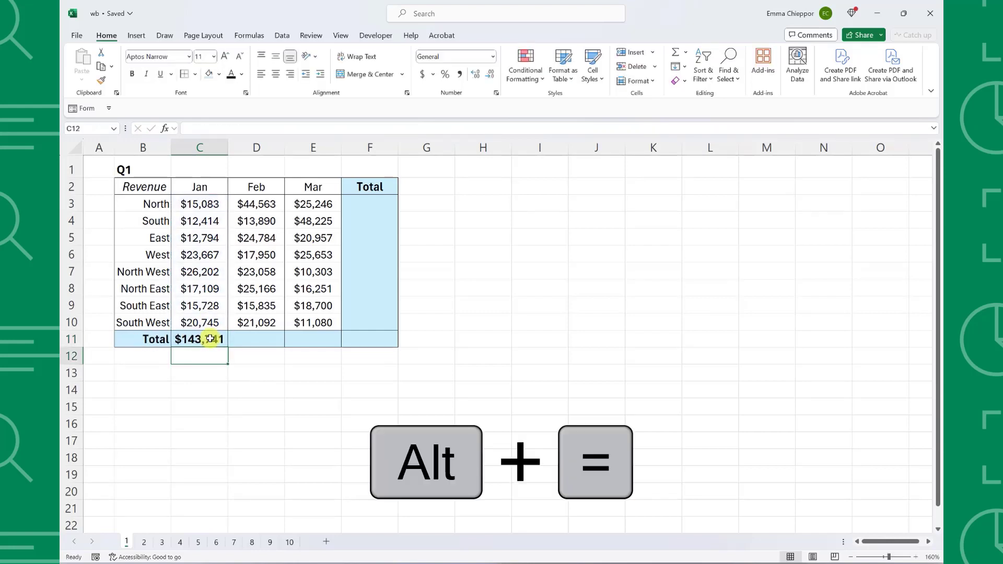
key(alt+=)
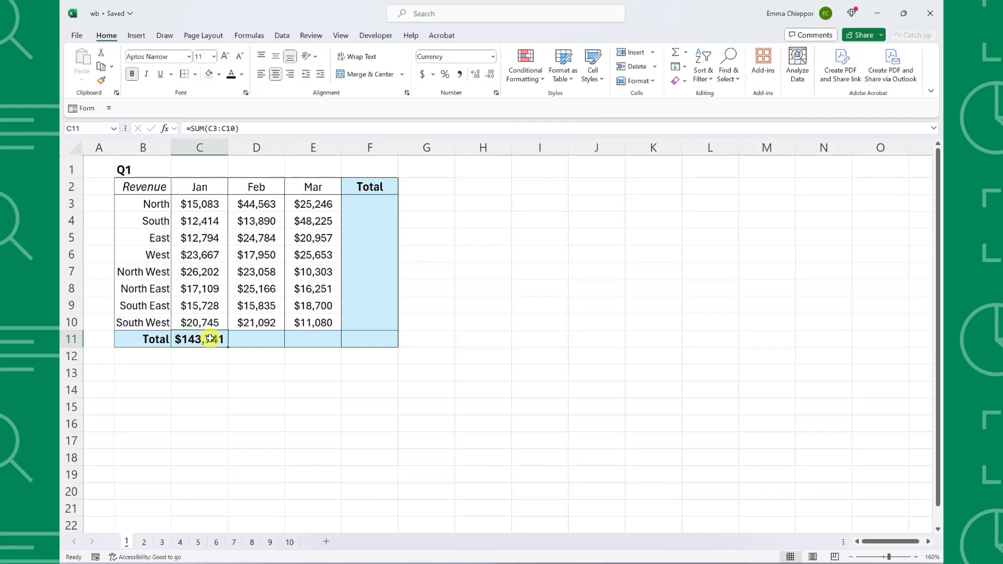
drag(143, 186, 313, 288)
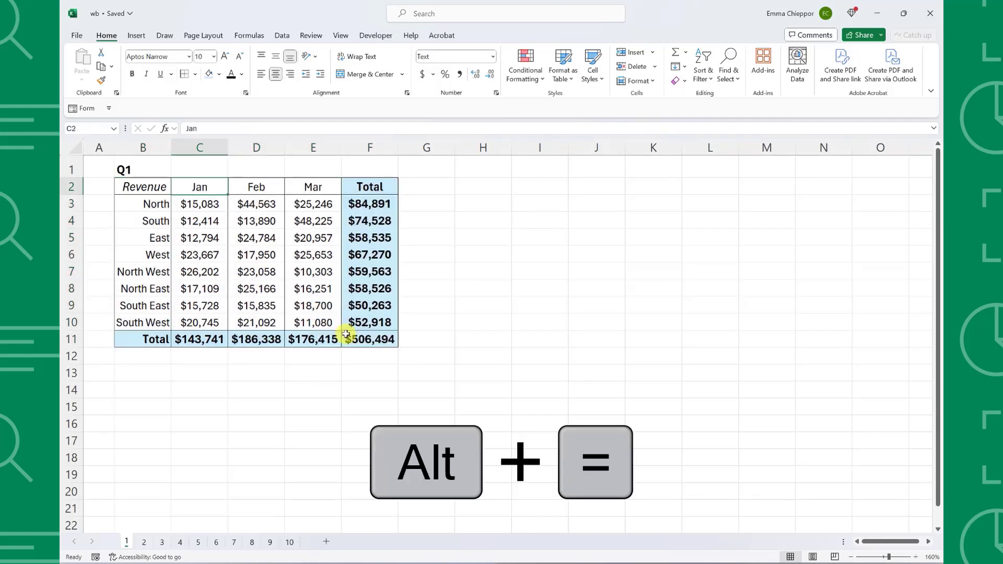
click(144, 542)
text(Golding)
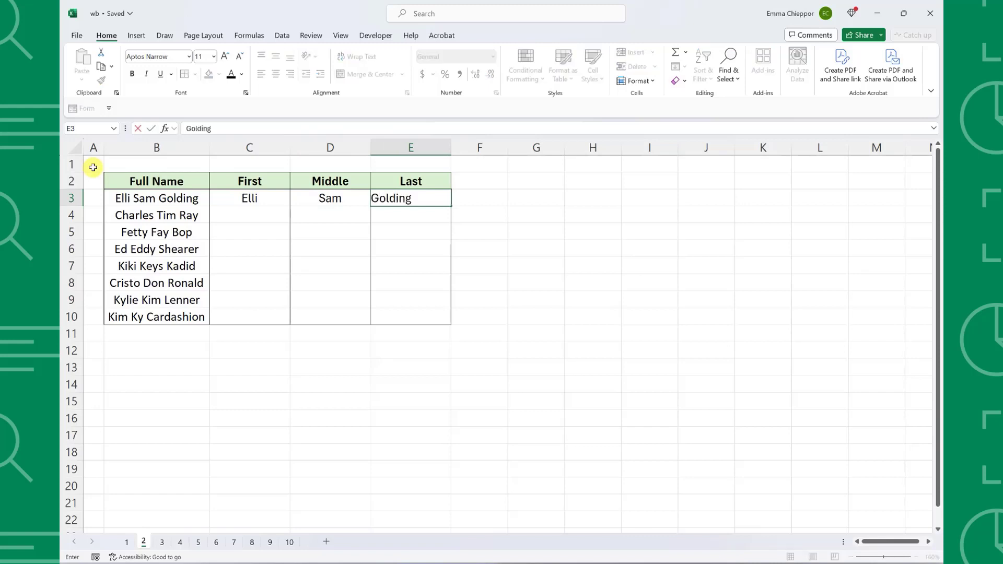
- Flash Fill the first, middle and last names for all eight full names with Ctrl+E
key(ctrl+e)
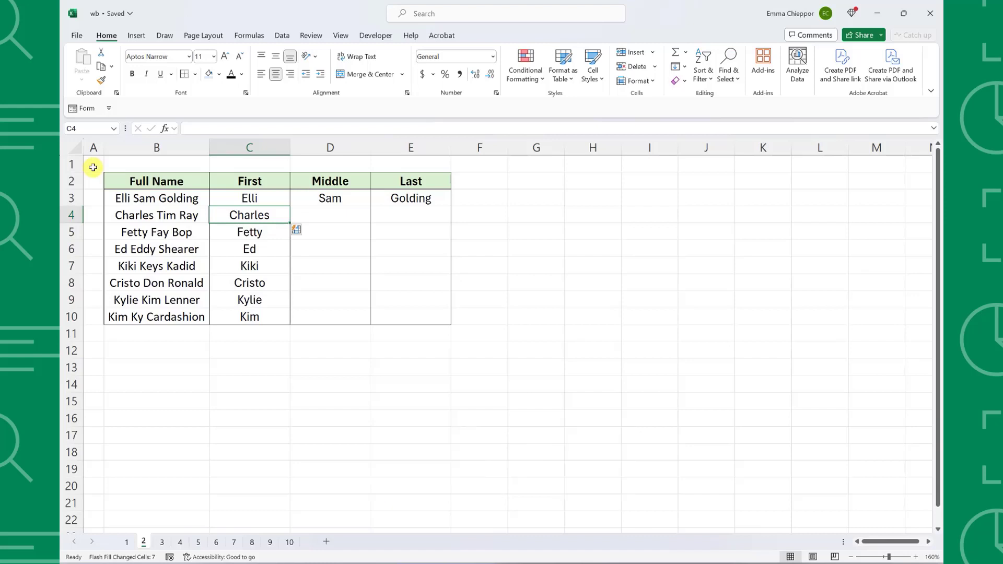
key(ctrl+e)
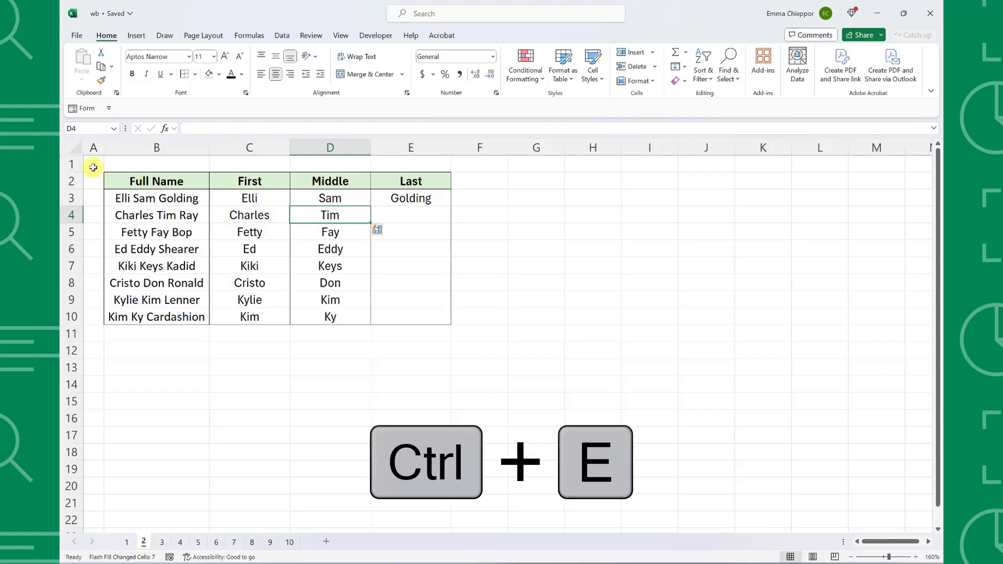
key(ctrl+e)
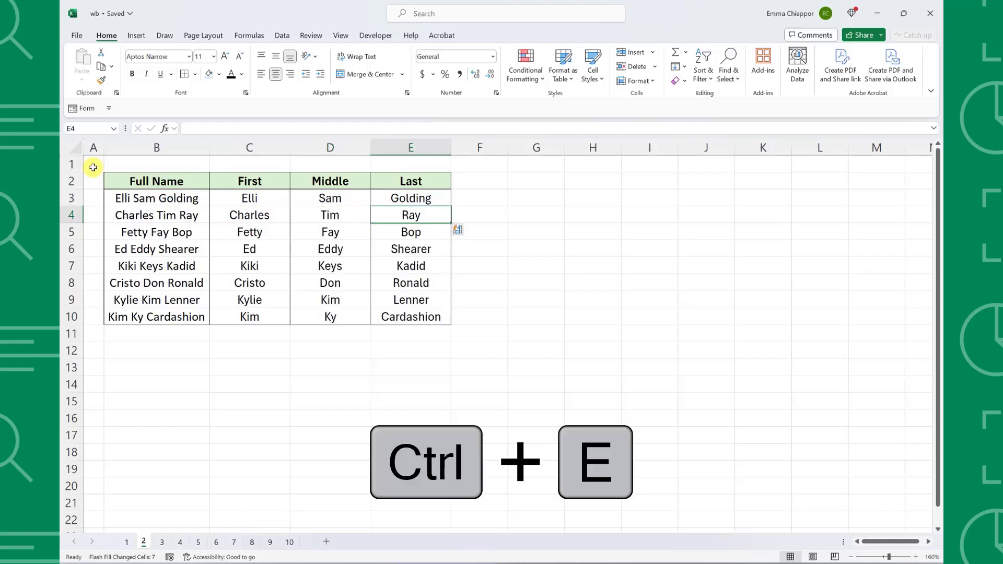
click(162, 542)
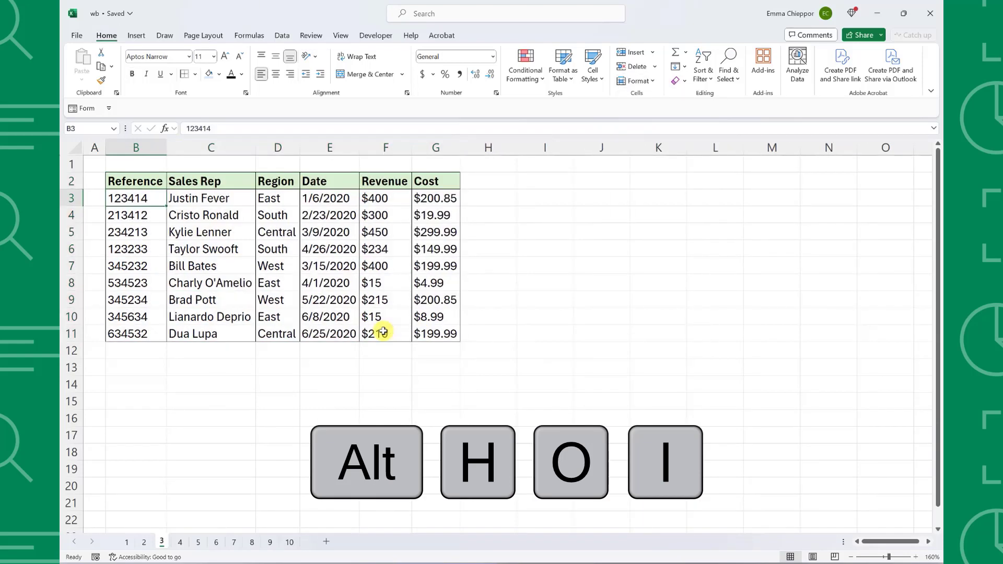
- Move on to the 2022 sales sheet listing nine sales reps
click(180, 542)
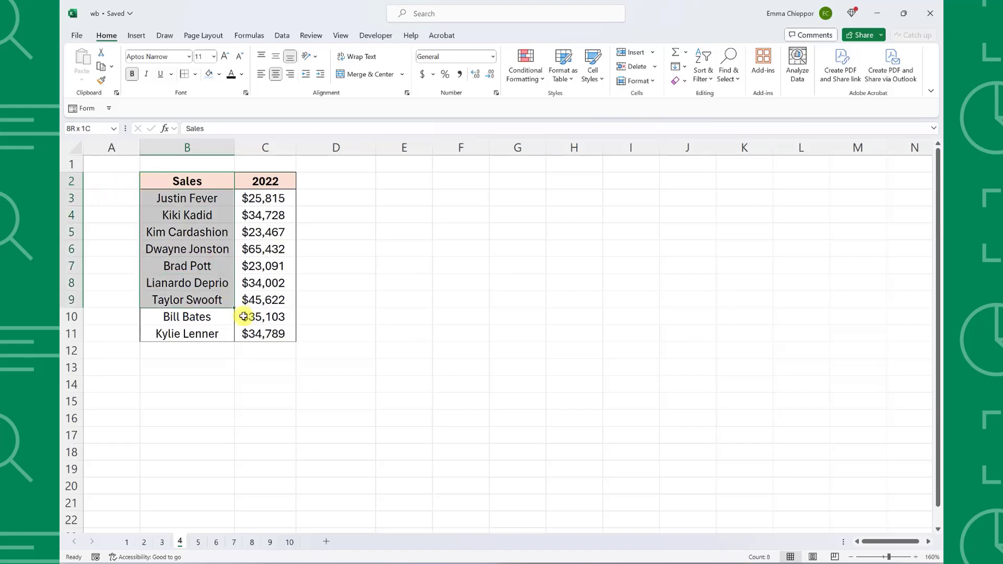
- Insert a quick chart of the salespeople's 2022 sales with Alt+F1
key(Alt+F1)
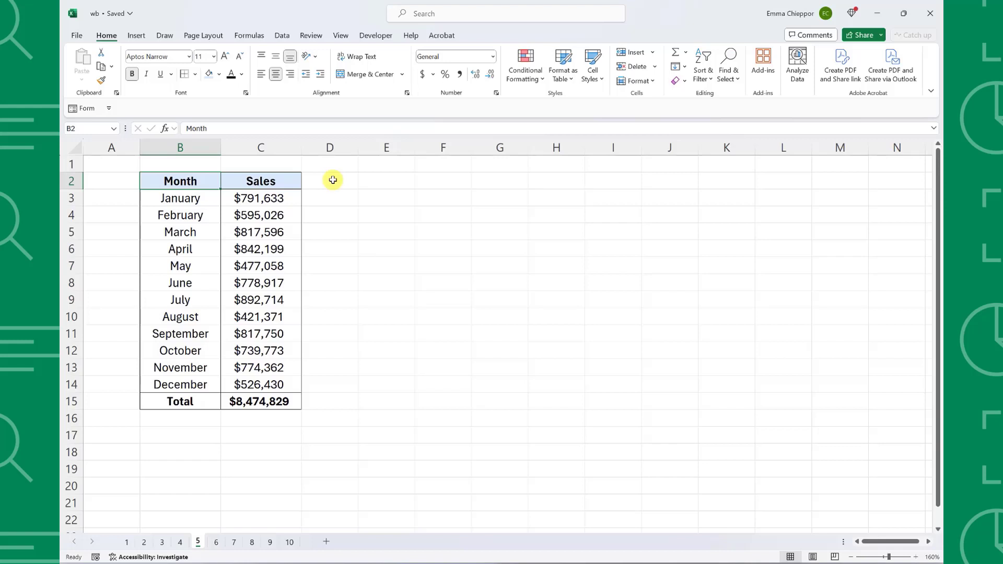
- Trace January's $791,633 figure in C3 to its source cell D158 in January.xlsx
click(260, 197)
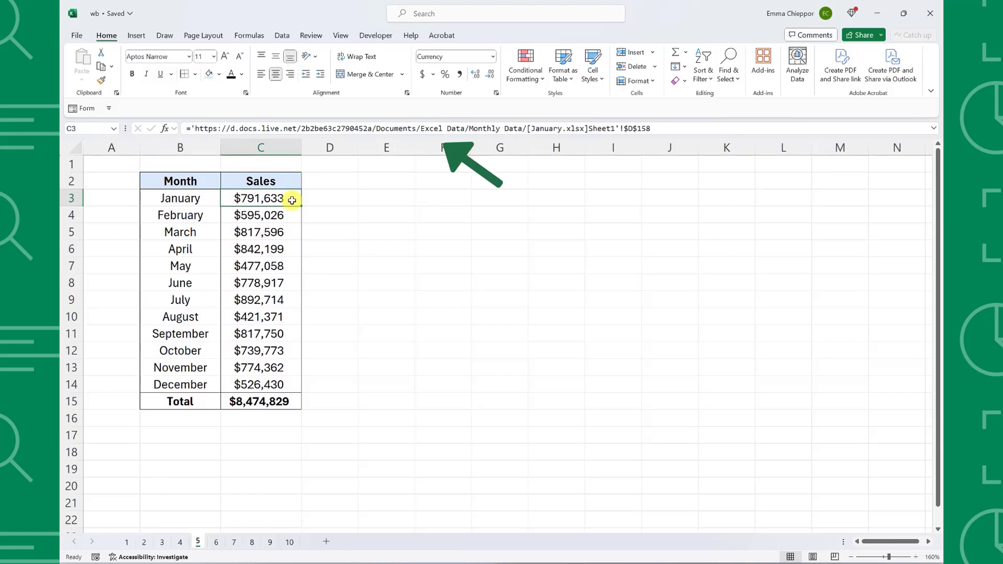
mouse_move(356, 382)
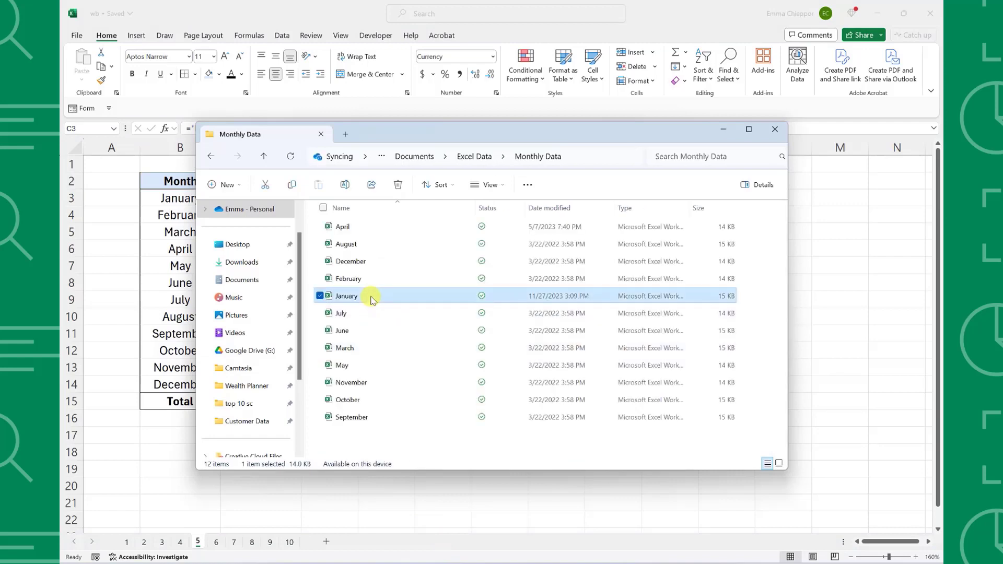
double_click(347, 296)
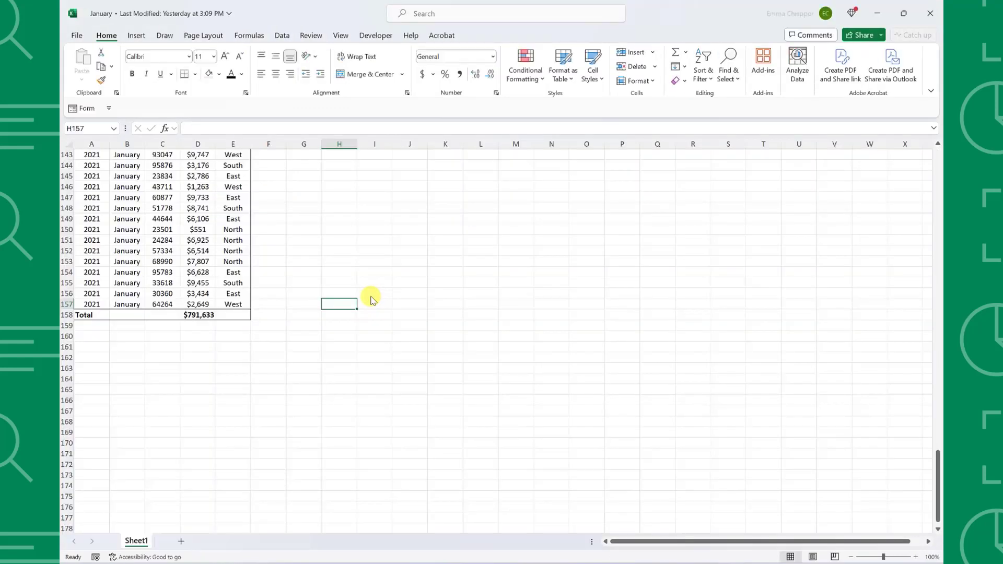
click(198, 542)
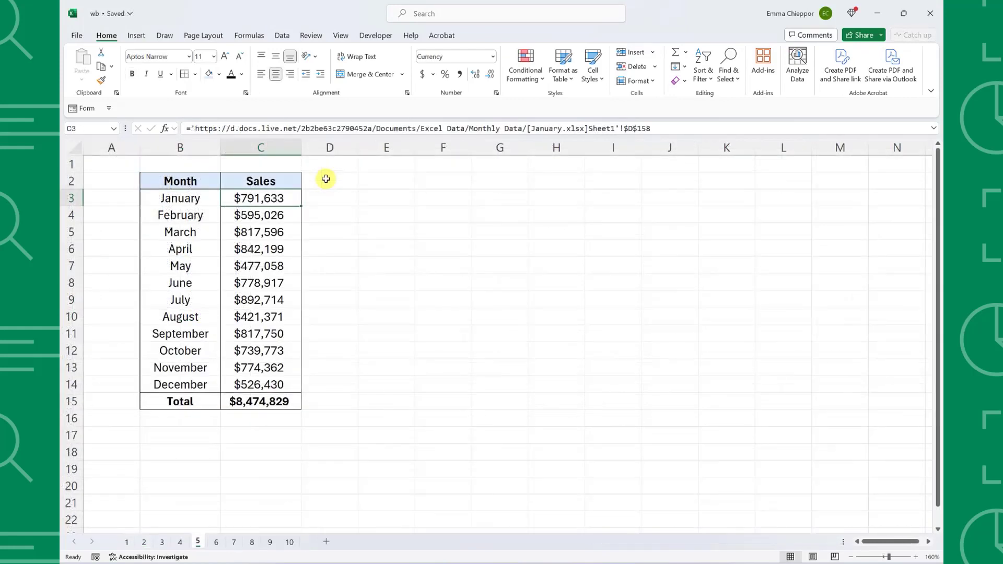
key(ctrl+[)
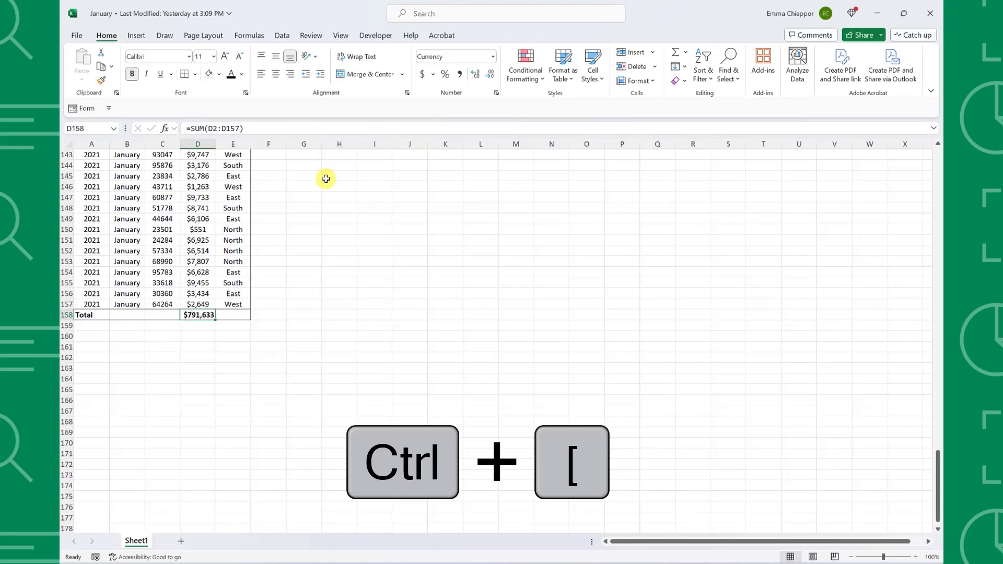
click(216, 542)
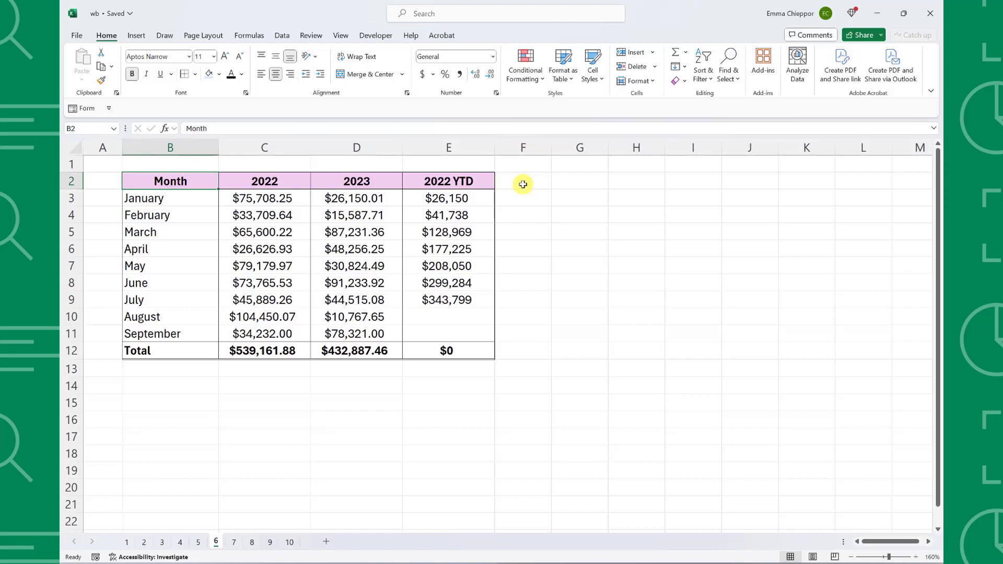
mouse_move(503, 191)
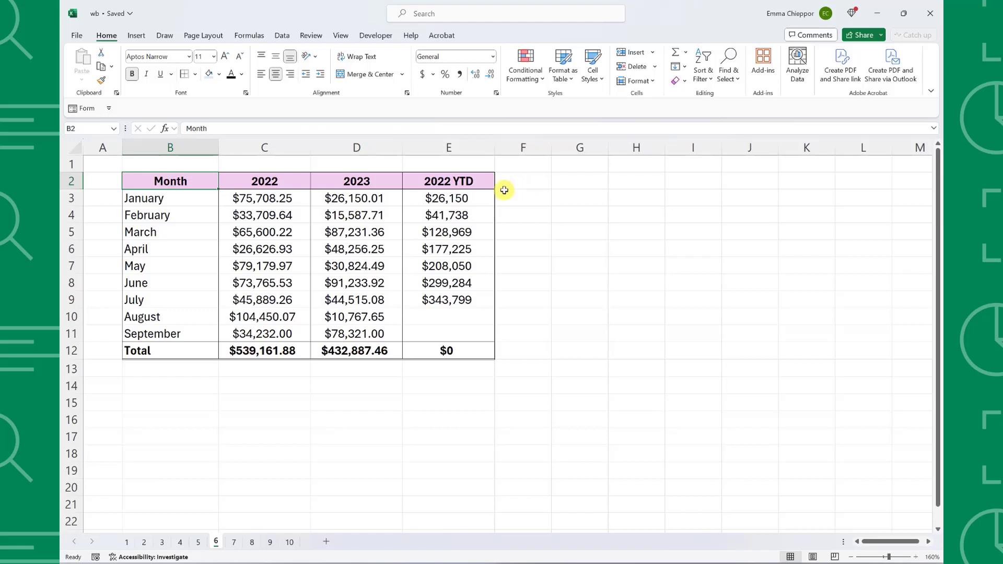
- Toggle Show Formulas on the February YTD cell, ending with calculated values displayed
click(447, 214)
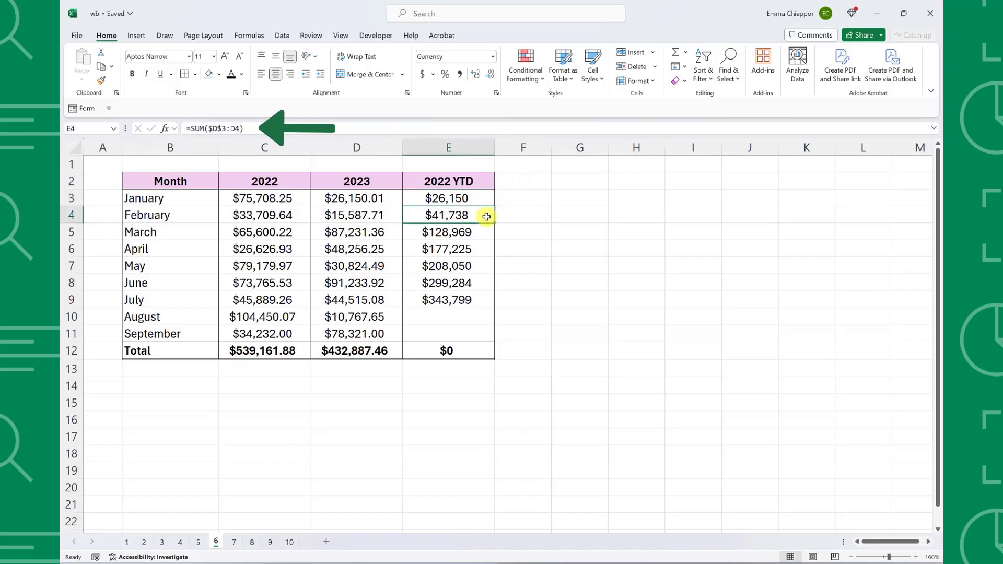
key(Ctrl+`)
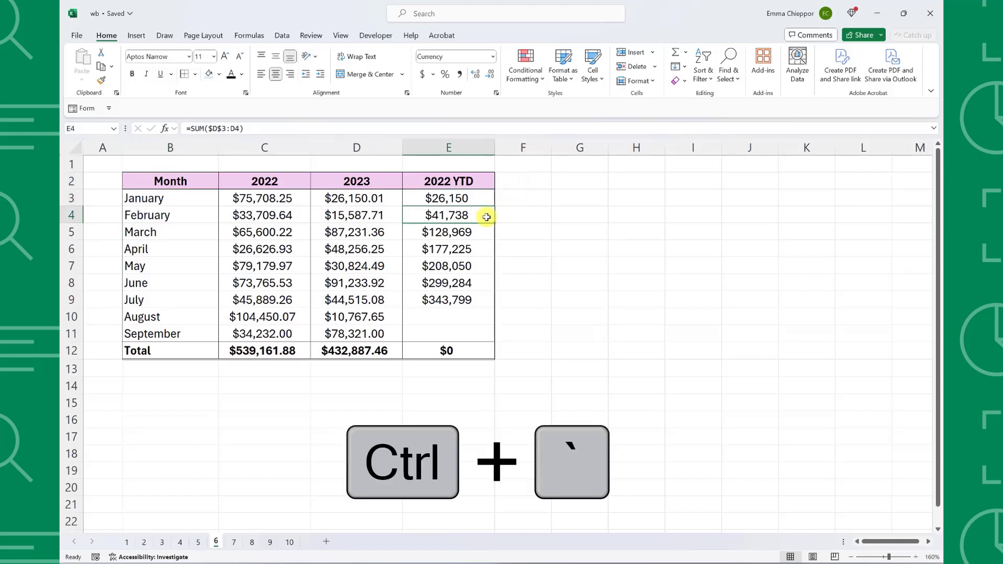
key(ctrl+`)
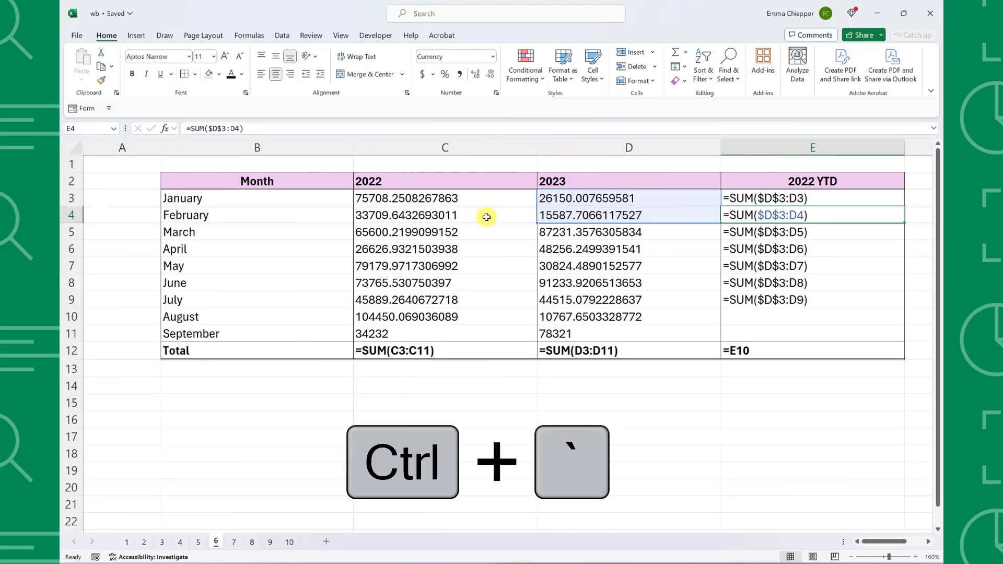
key(ctrl+`)
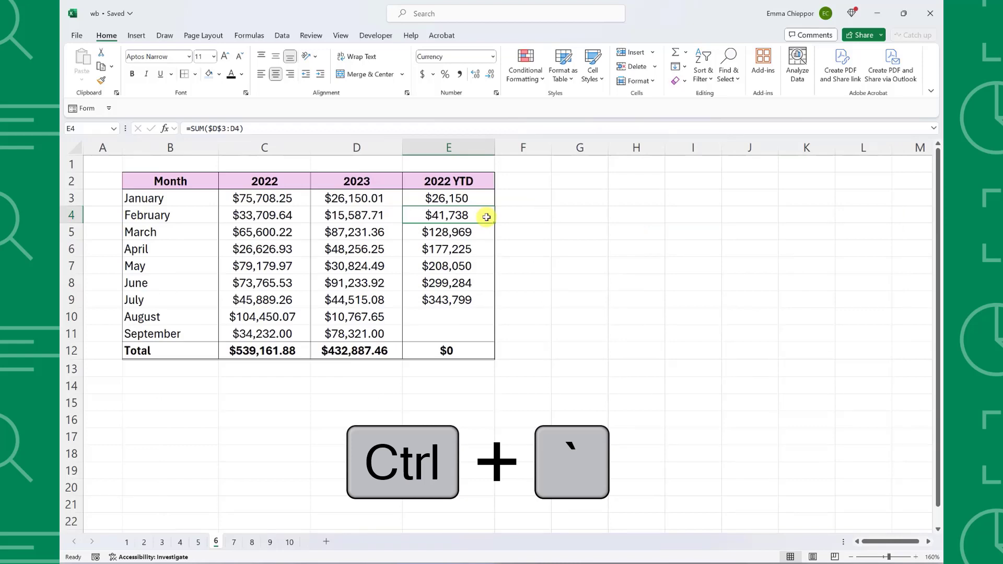
click(234, 542)
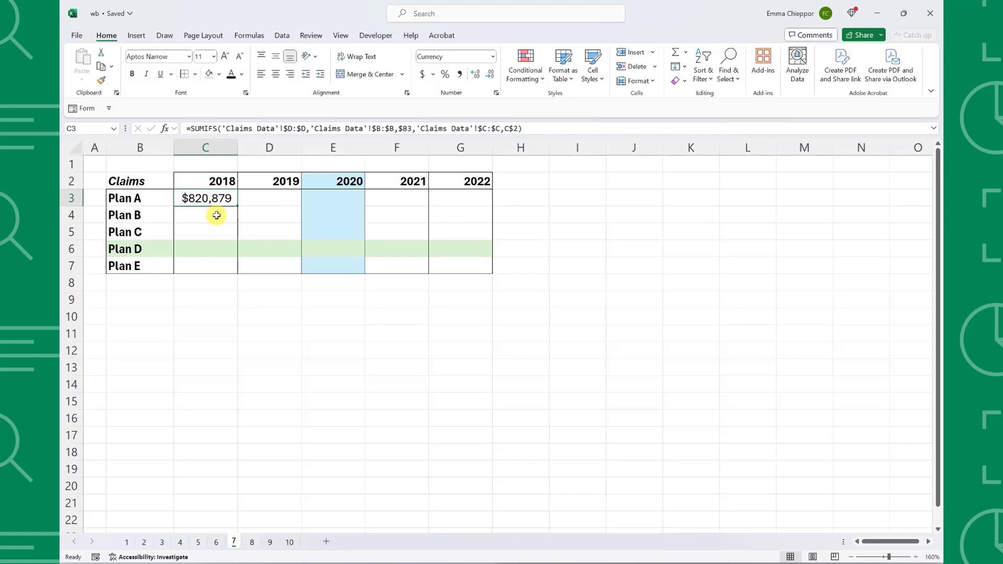
mouse_move(232, 207)
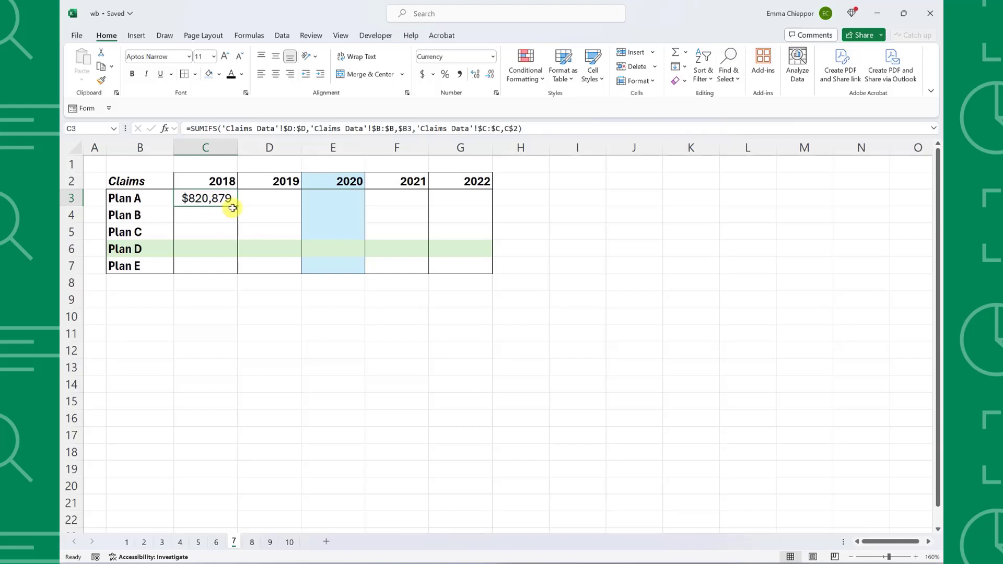
- Fill C3:G7 with one SUMIFS formula from Claims Data, entered via Ctrl+Enter
drag(231, 206, 239, 268)
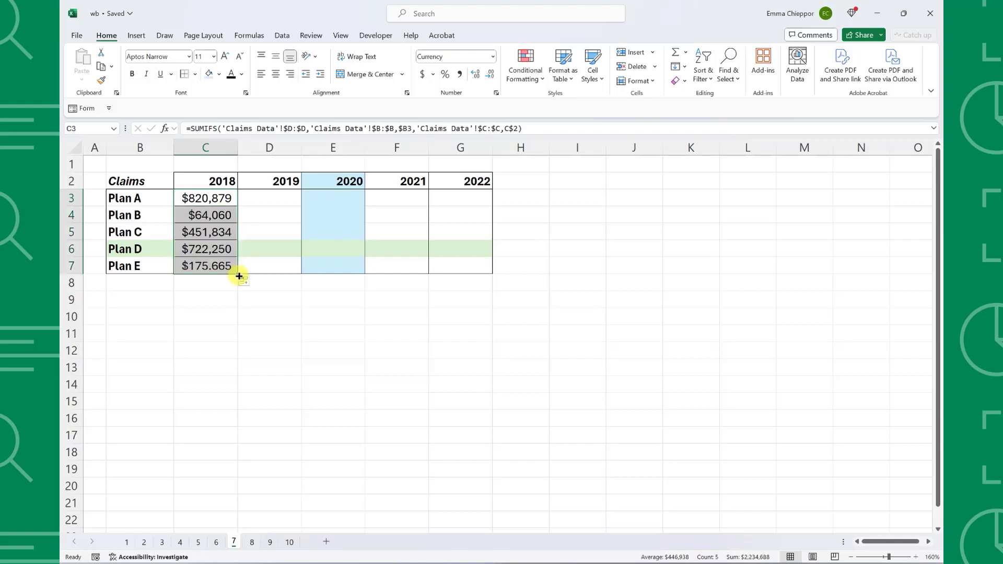
drag(238, 276, 465, 277)
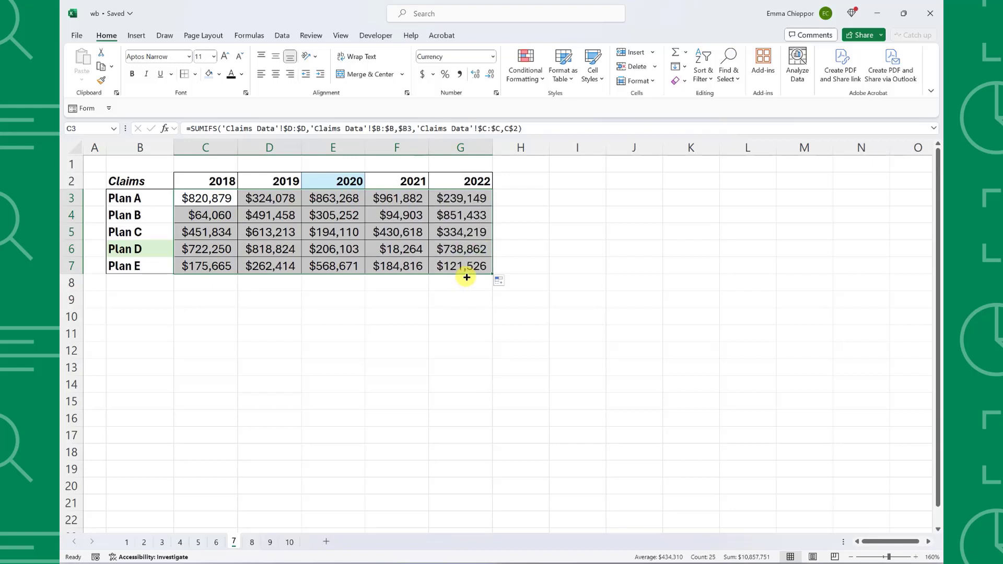
key(Delete)
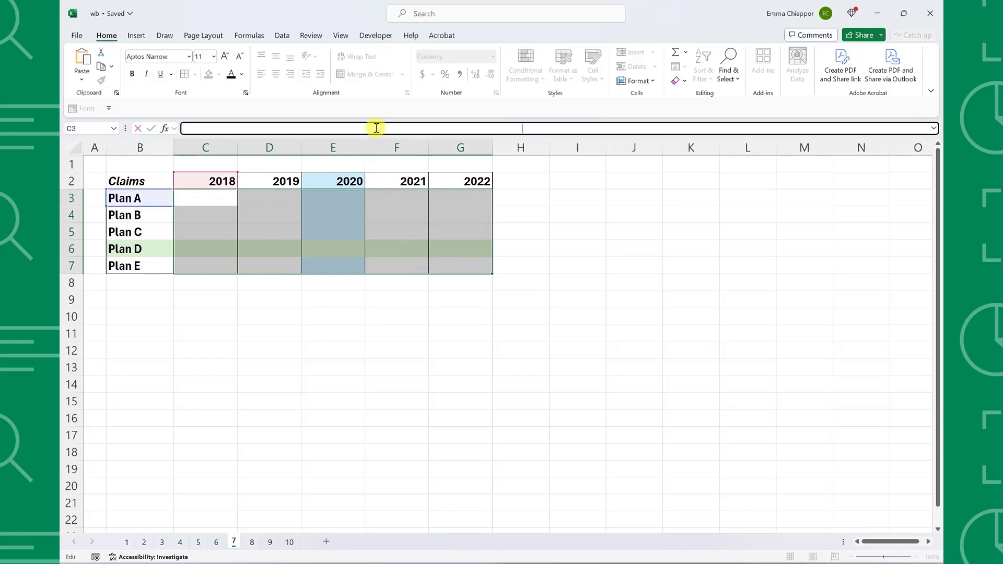
text(=SUMIFS('Claims Data'!$D:$D,'Claims Data'!$B:$B,$B3,'Claims Data'!$C:$C,C$2))
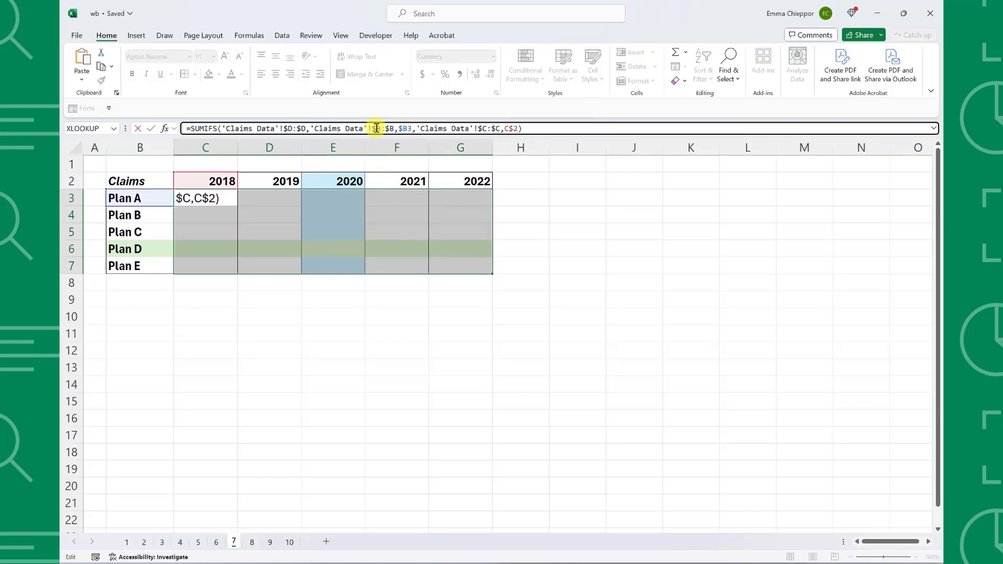
key(ctrl+enter)
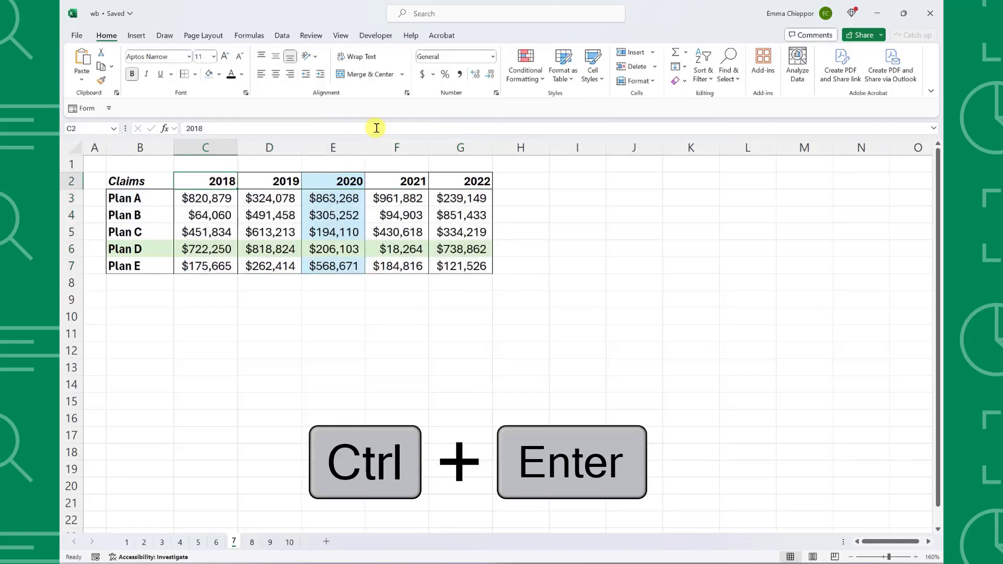
- Format sheet 8's sales data as a table with a total row summing 2021 sales to 303016
click(251, 541)
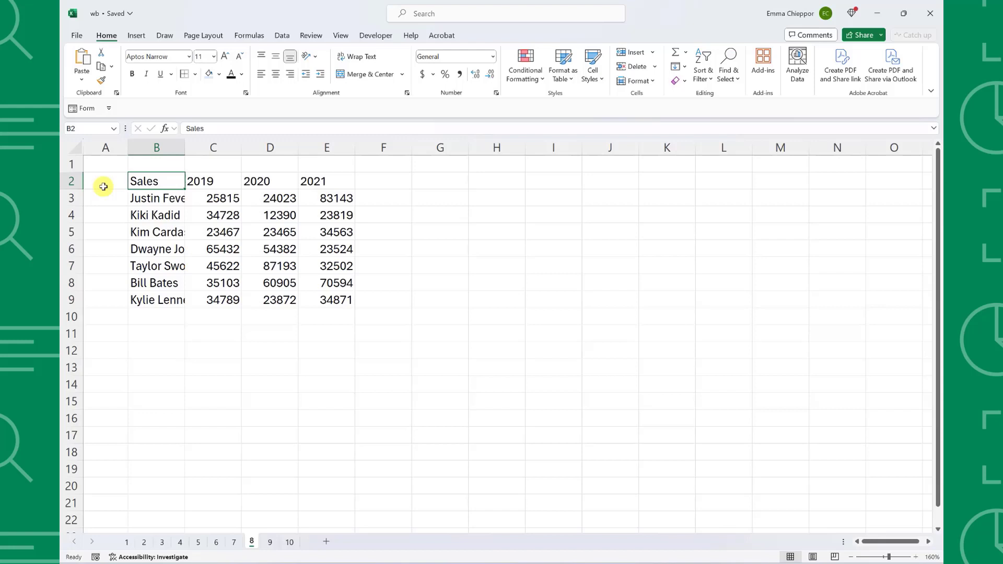
key(ctrl+t)
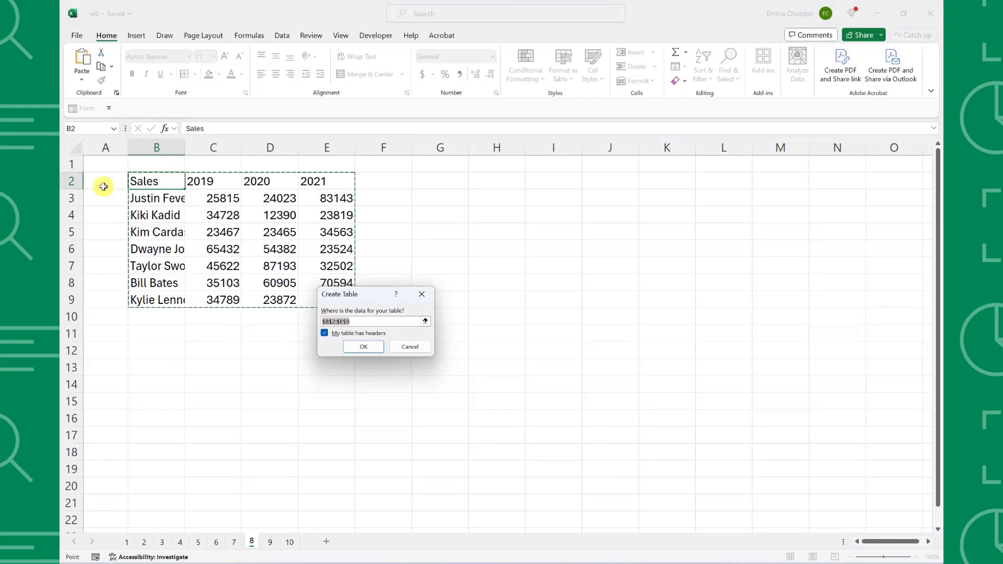
click(362, 346)
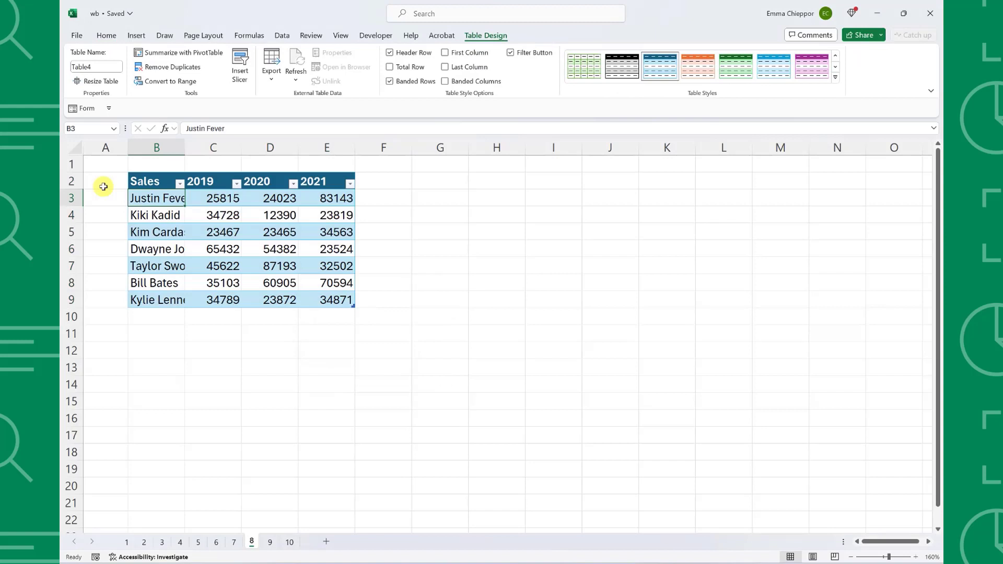
mouse_move(242, 143)
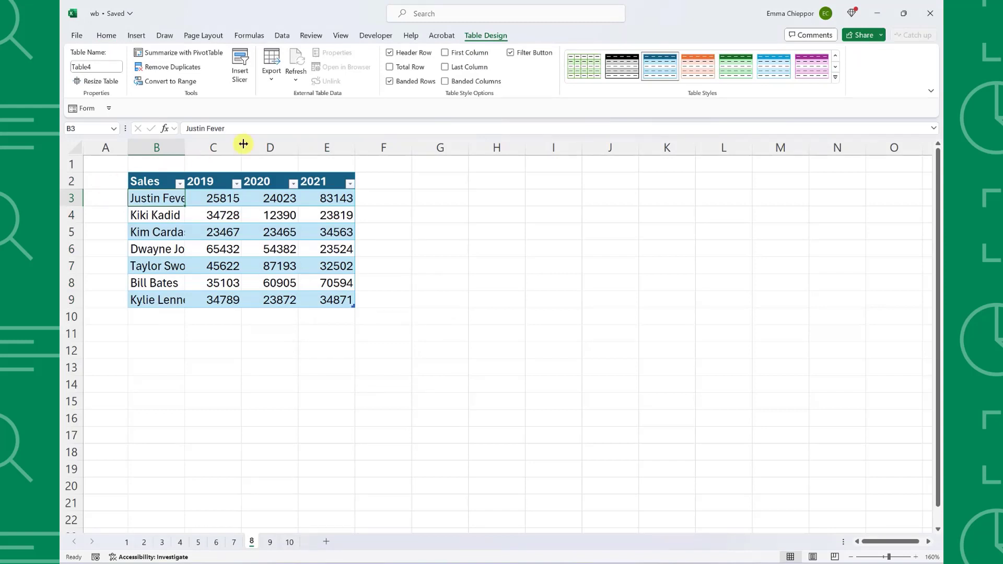
click(389, 66)
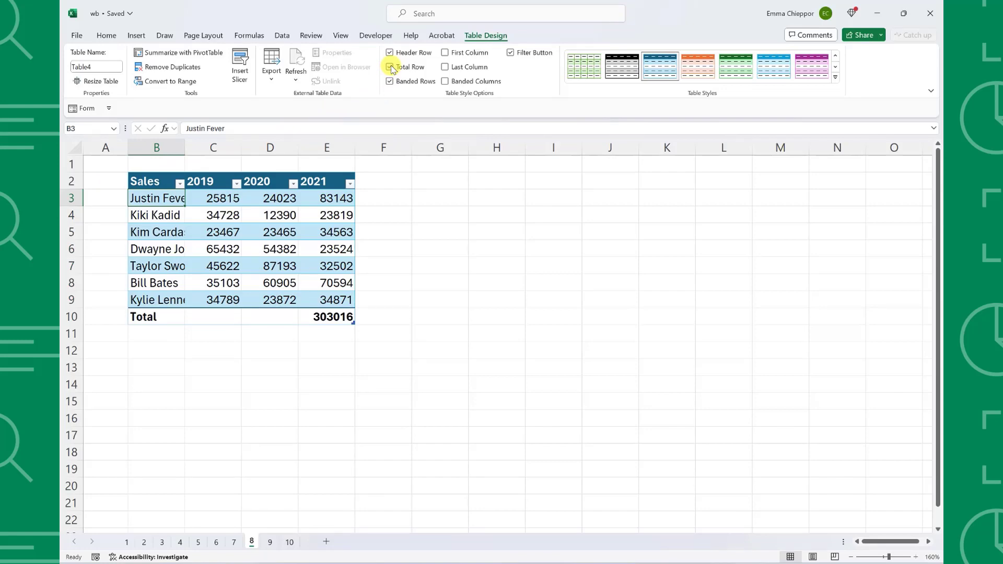
click(269, 542)
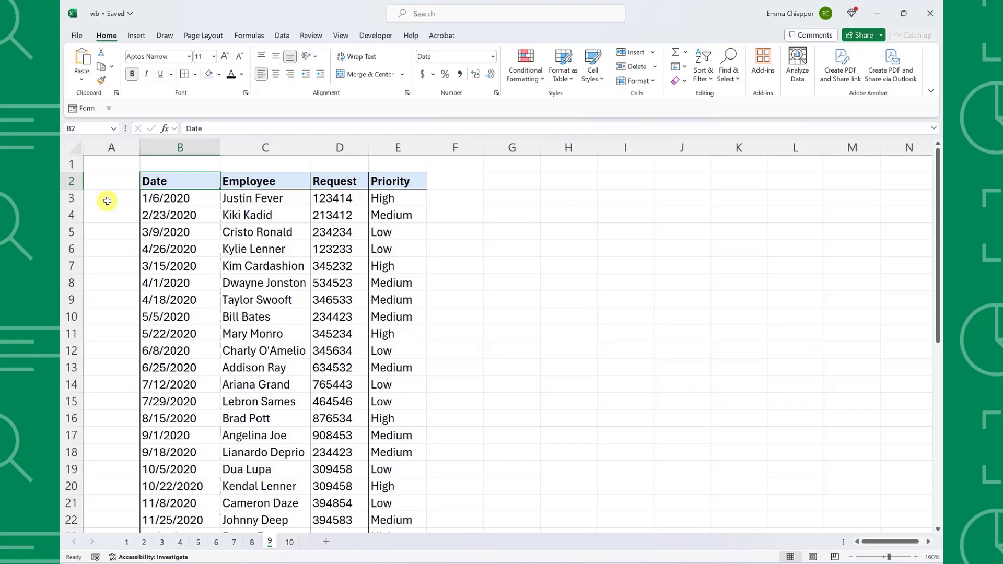
- Filter the request list's Priority column to the 9 High requests, then clear the filters
click(180, 215)
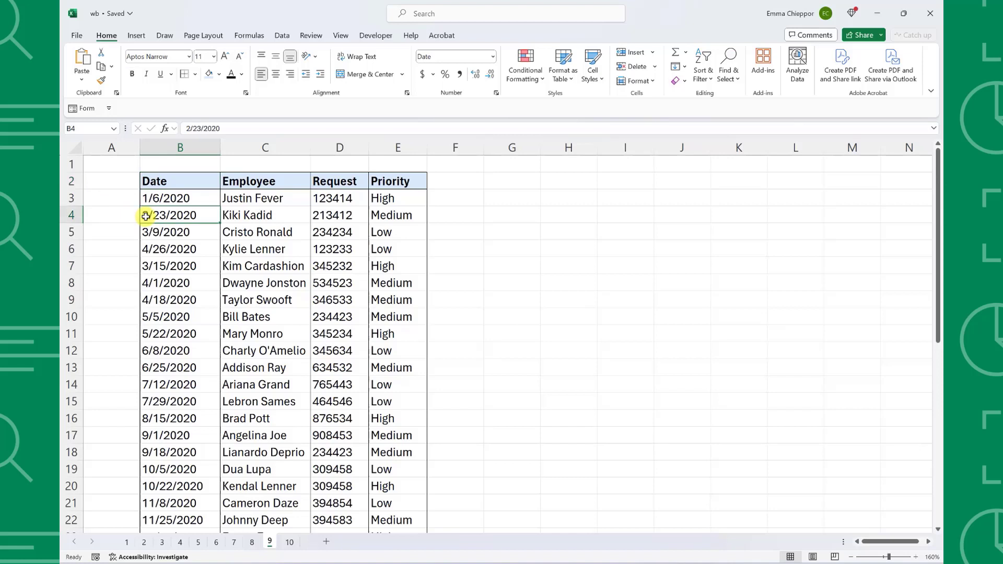
key(ctrl+shift+l)
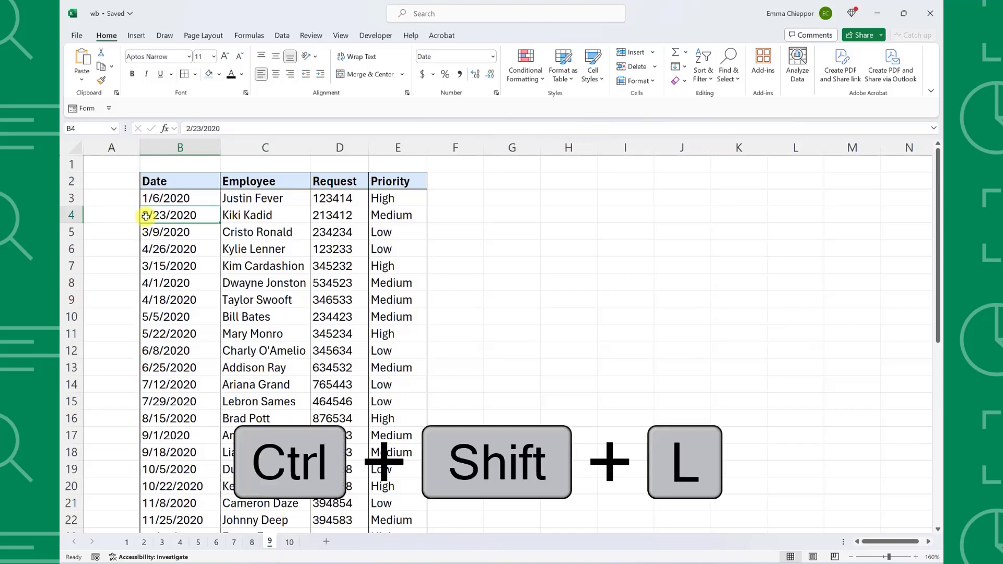
key(ctrl+shift+l)
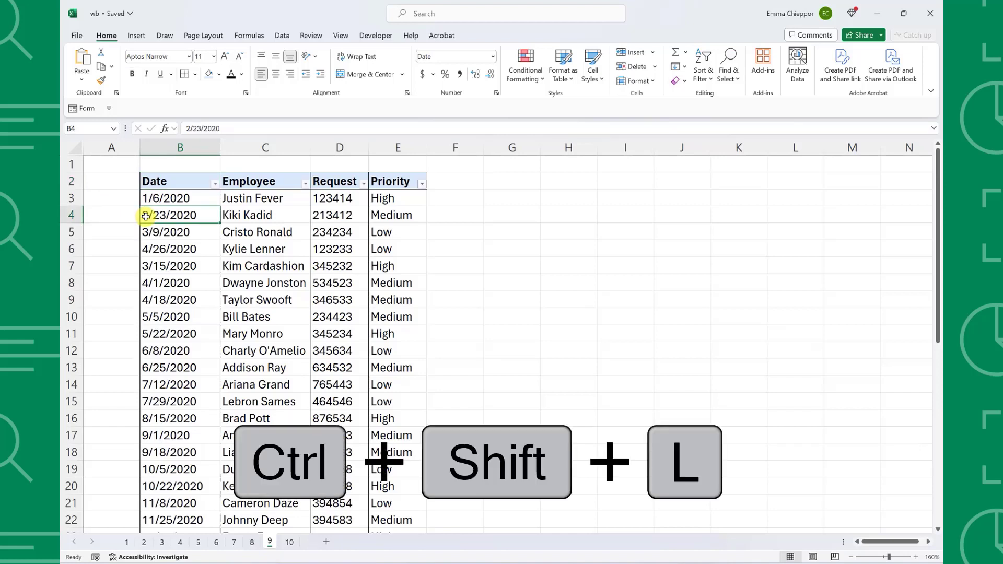
key(ctrl+shift+l)
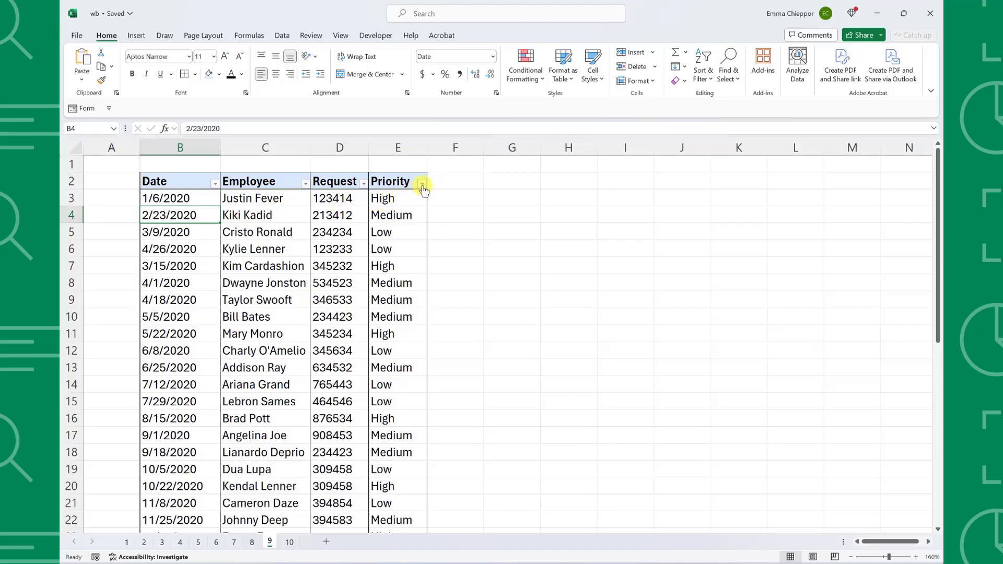
click(421, 189)
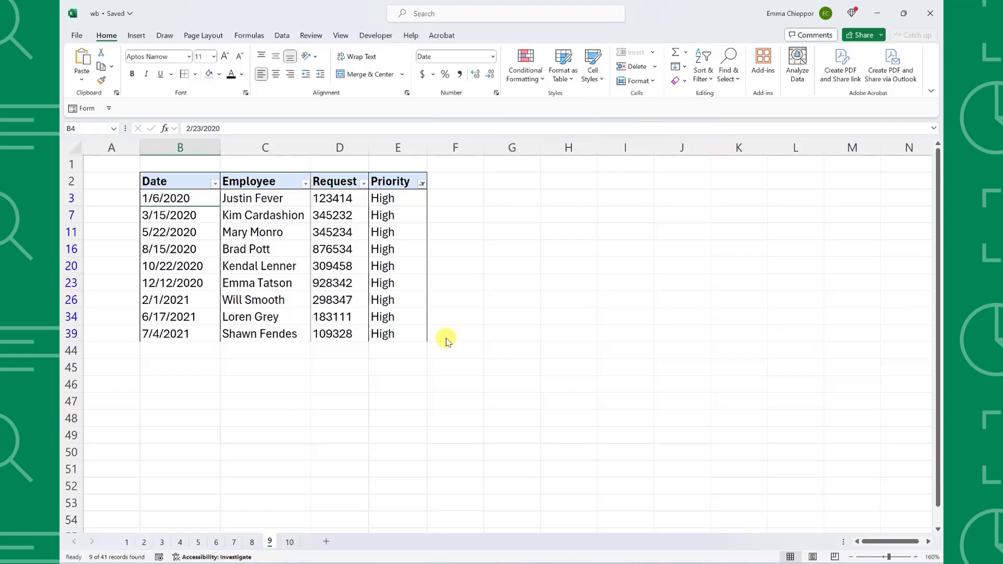
key(ctrl+shift+l)
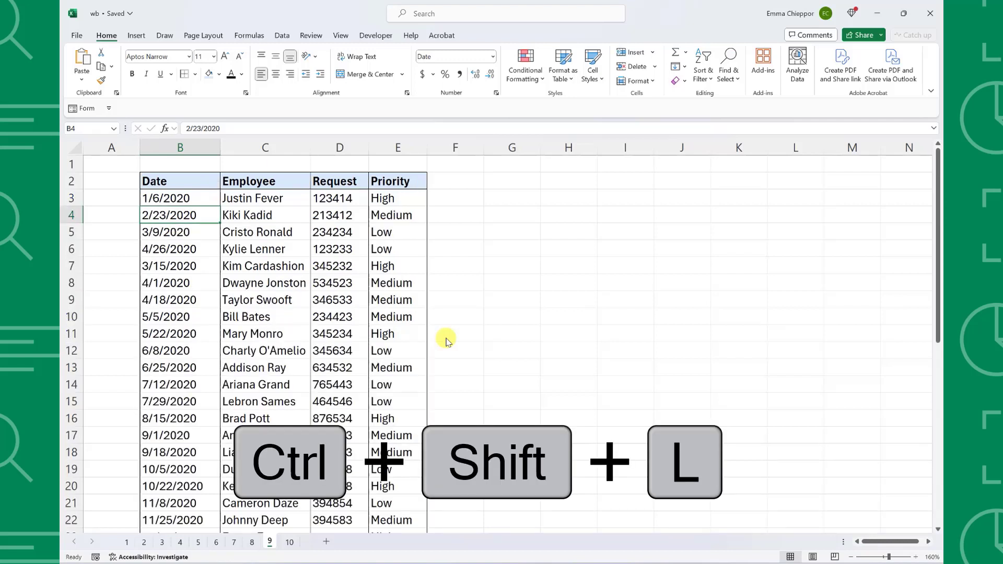
click(288, 541)
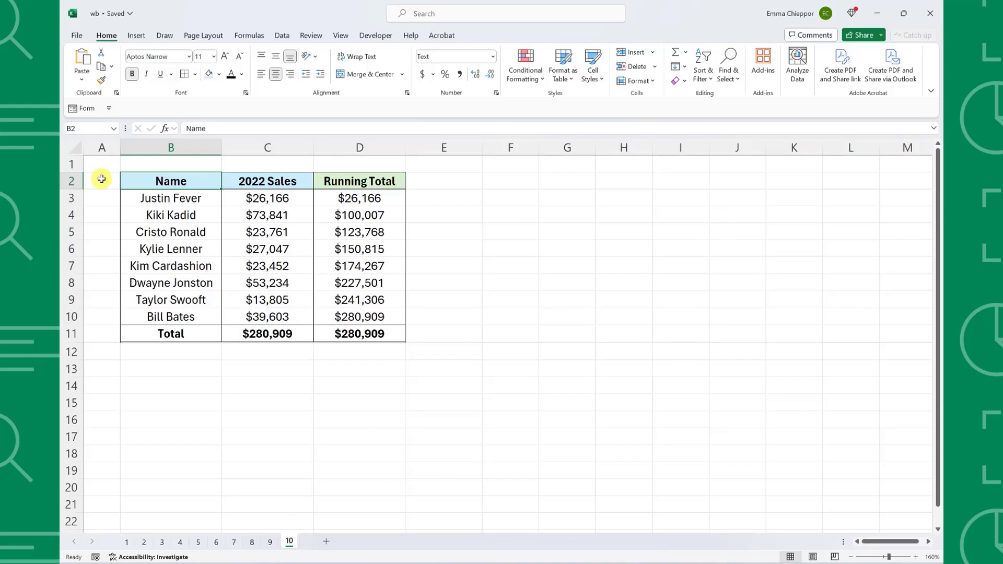
- Turn off gridlines on the 2022 sales running-total sheet with Alt+W, V, G
key(alt+w)
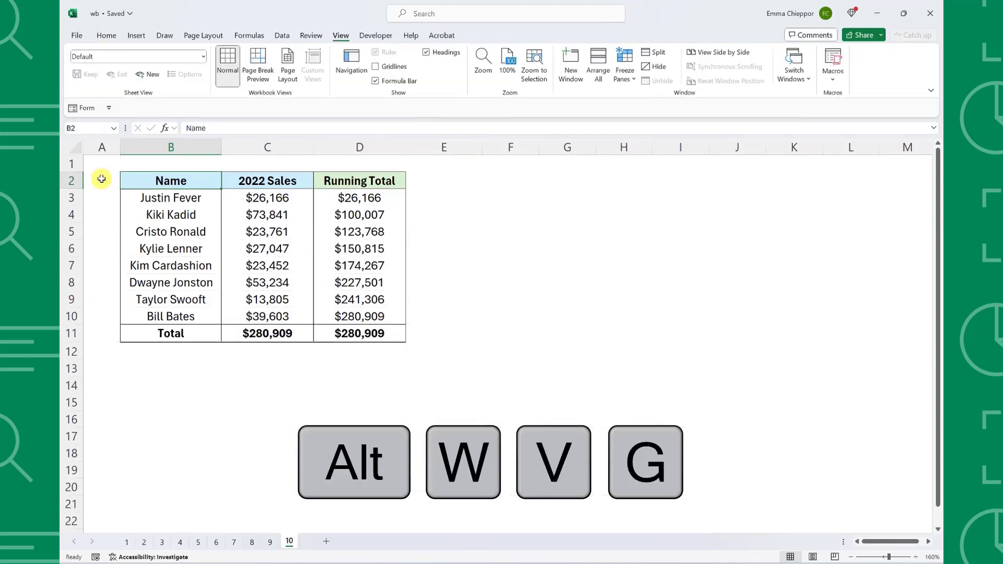